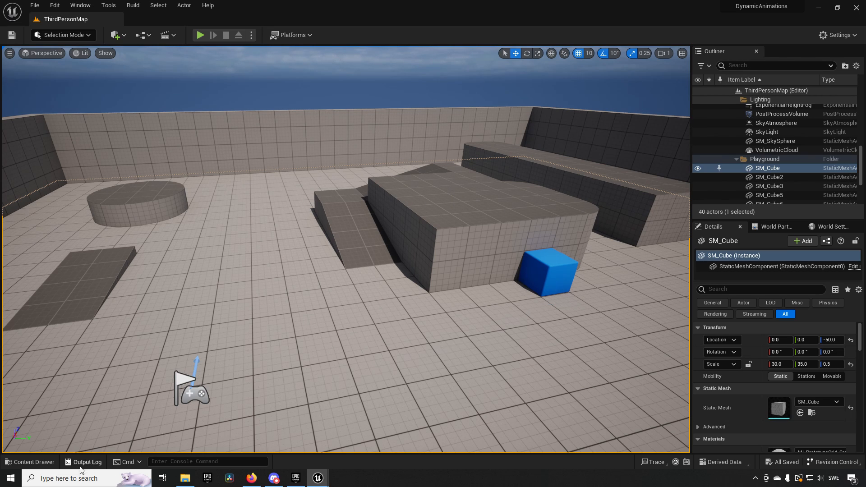
- Browse from Mannequin_UE4/Rigs to the Rigs folder of Characters/Mannequins in the Content Drawer
click(30, 462)
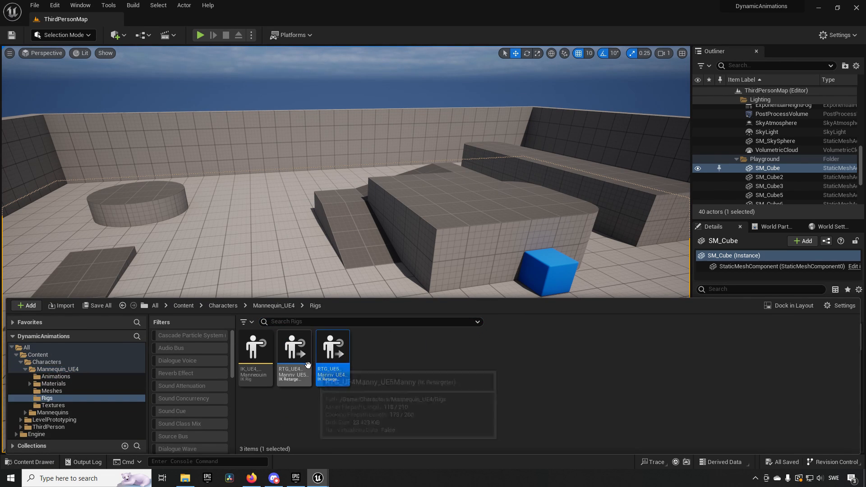
click(52, 411)
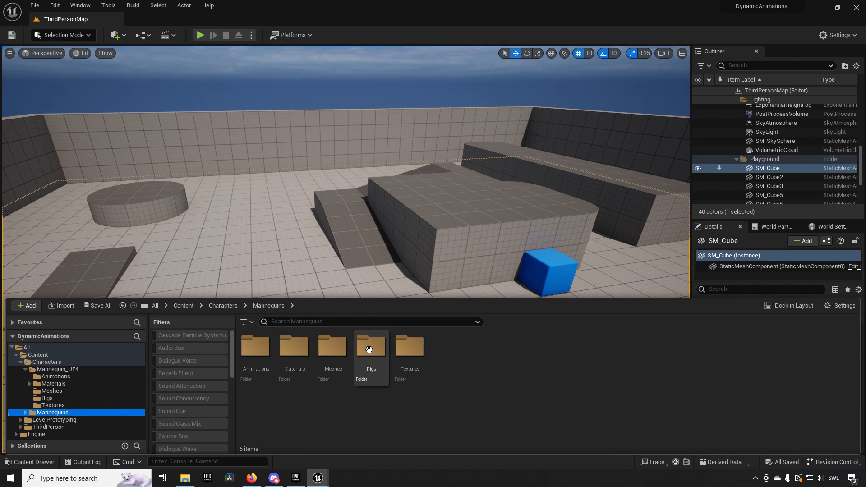
double_click(371, 346)
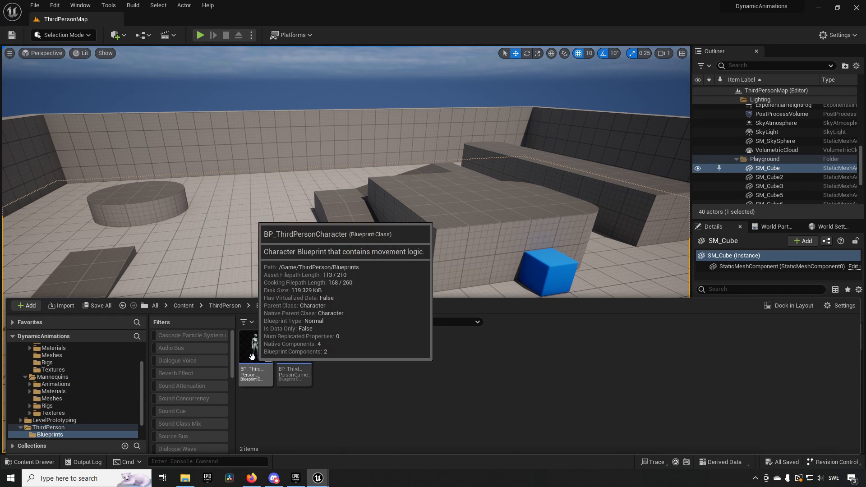
- Open BP_ThirdPersonCharacter from ThirdPerson/Blueprints and dock its blueprint editor
double_click(255, 347)
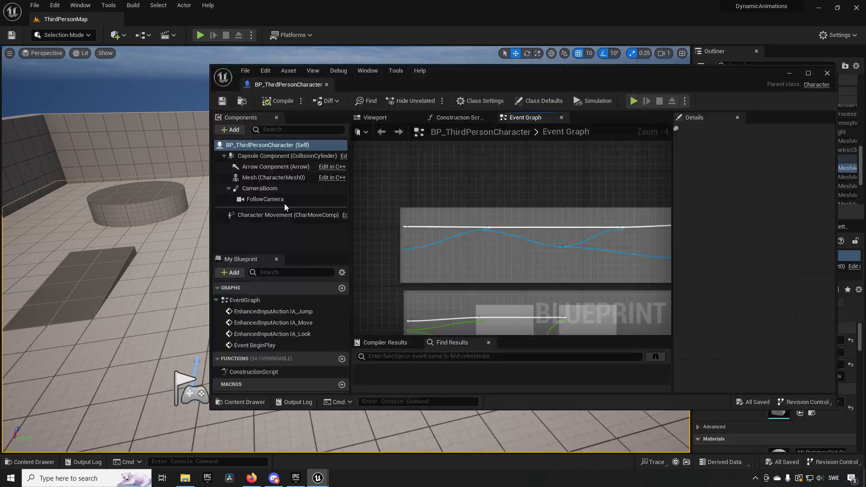
click(807, 73)
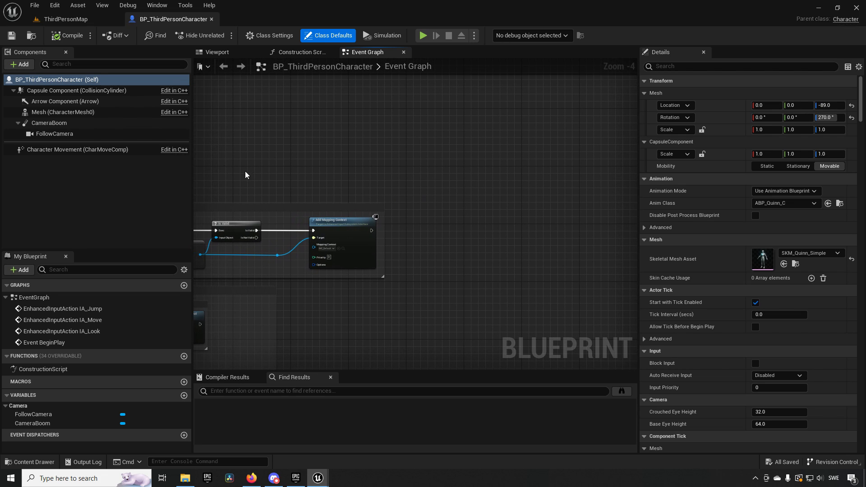
mouse_move(204, 163)
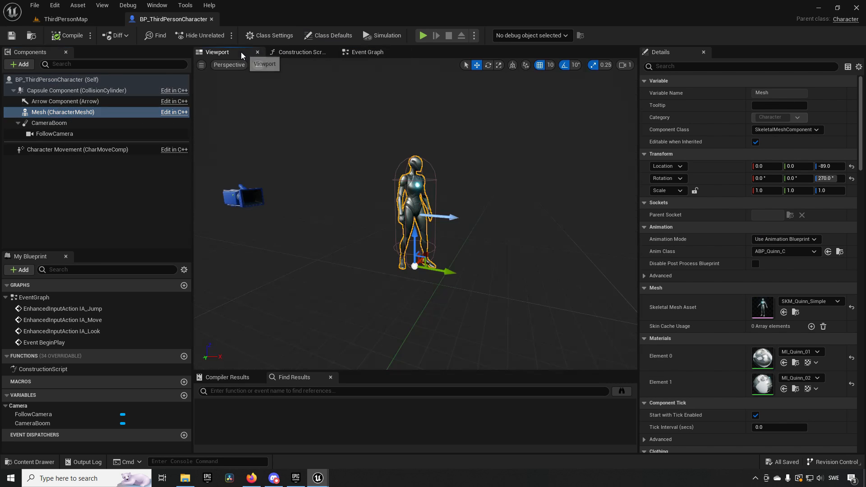
- Add a Skeletal Mesh component named UE4Mesh under Mesh, assigned SK_Mannequin
right_click(63, 112)
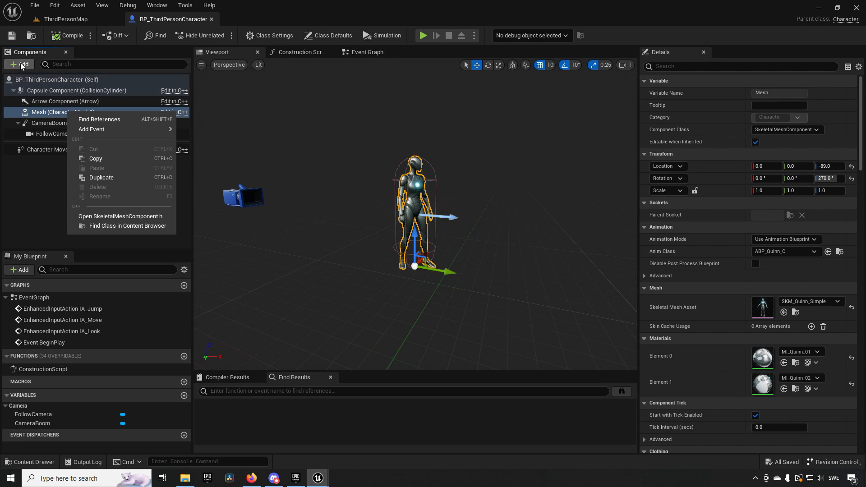
text(skel mesh)
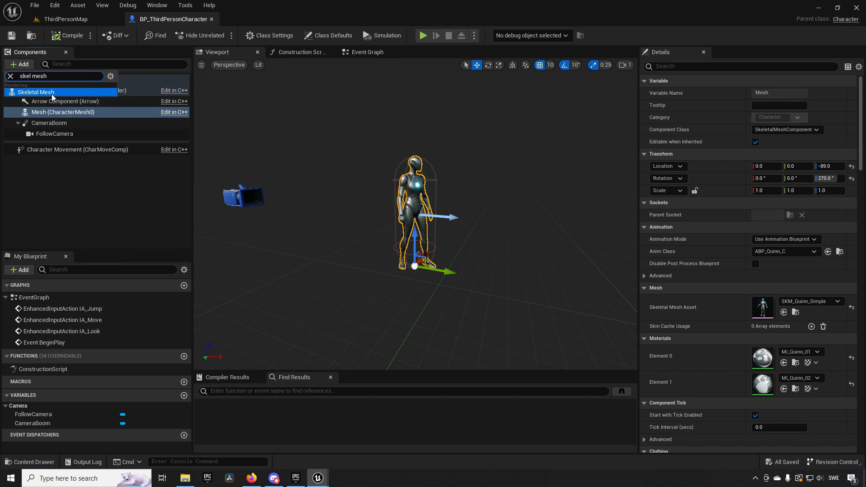
click(36, 92)
text(UE0Mes)
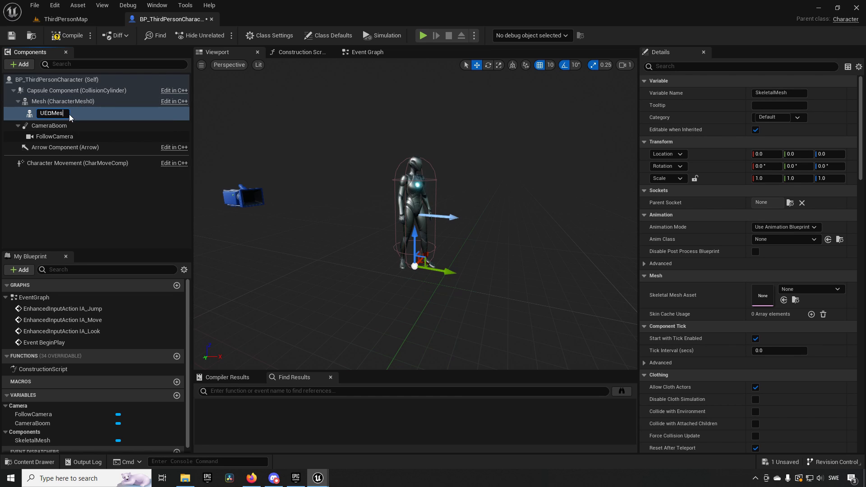
mouse_move(52, 112)
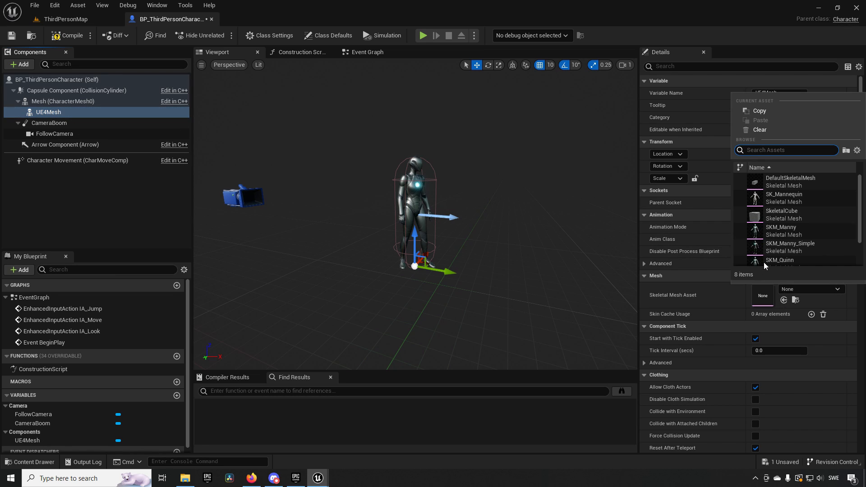
click(784, 198)
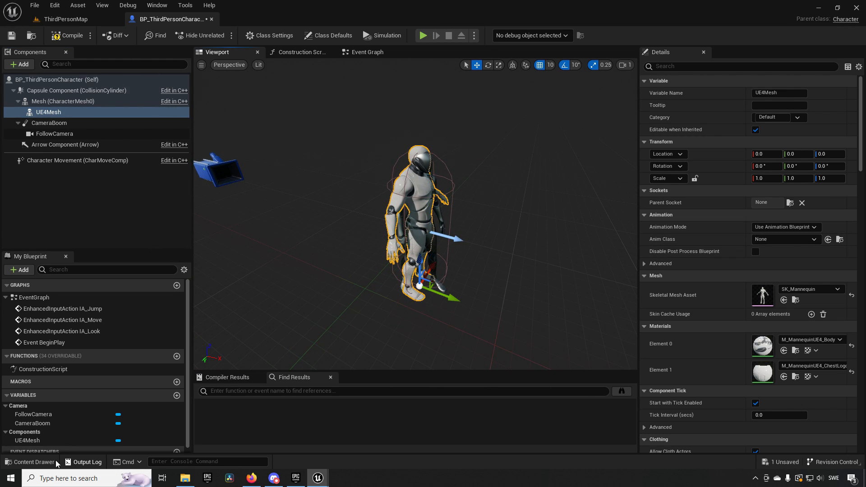
- Create a new asset named ABP_UE4 in the Mannequin_UE4/Meshes folder
click(30, 462)
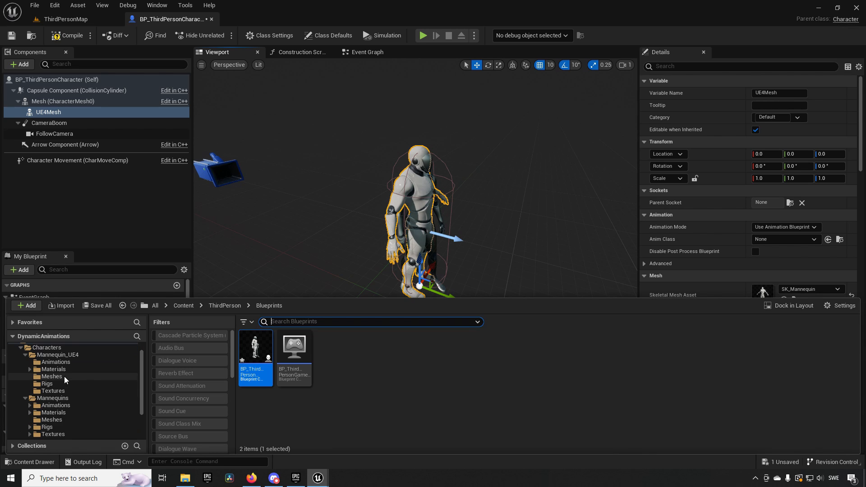
click(51, 376)
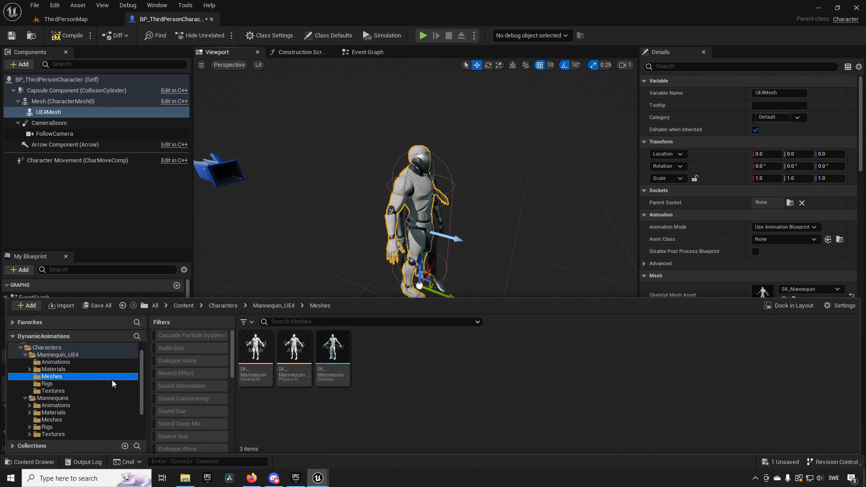
right_click(255, 345)
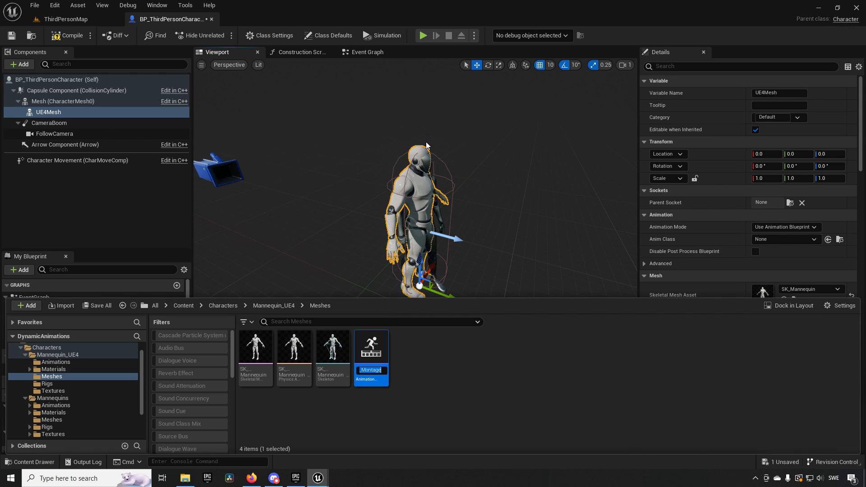
text(A)
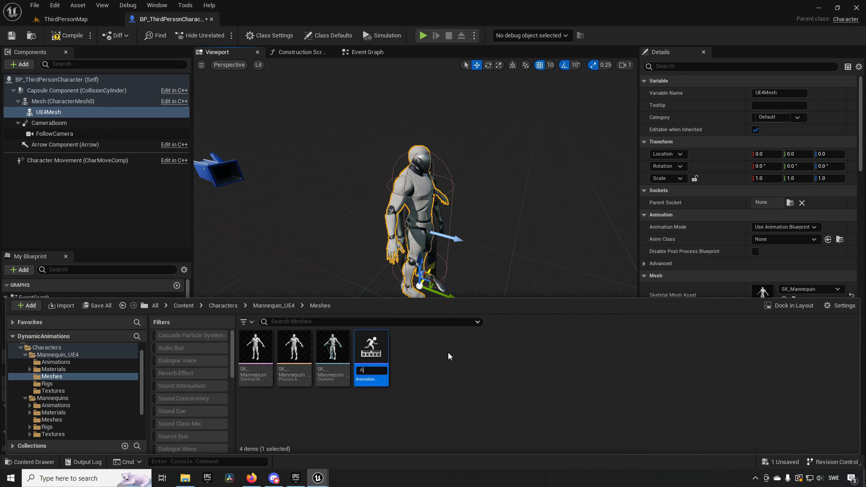
text(BP_UE4)
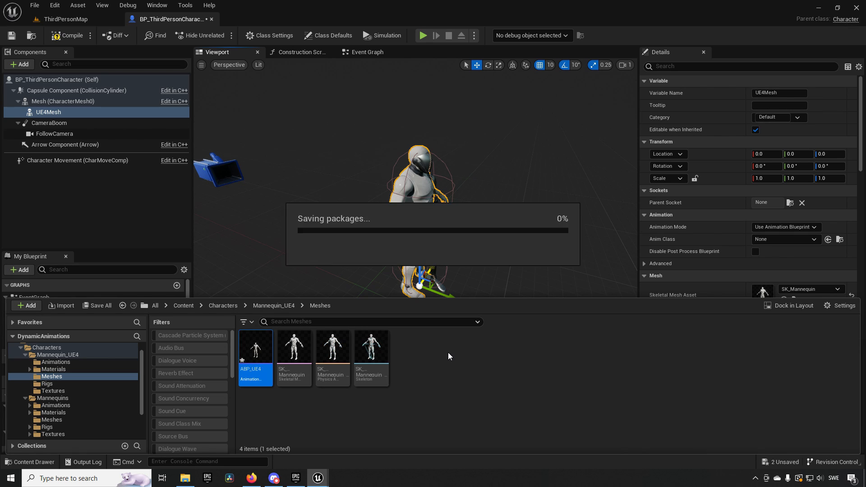
mouse_move(255, 355)
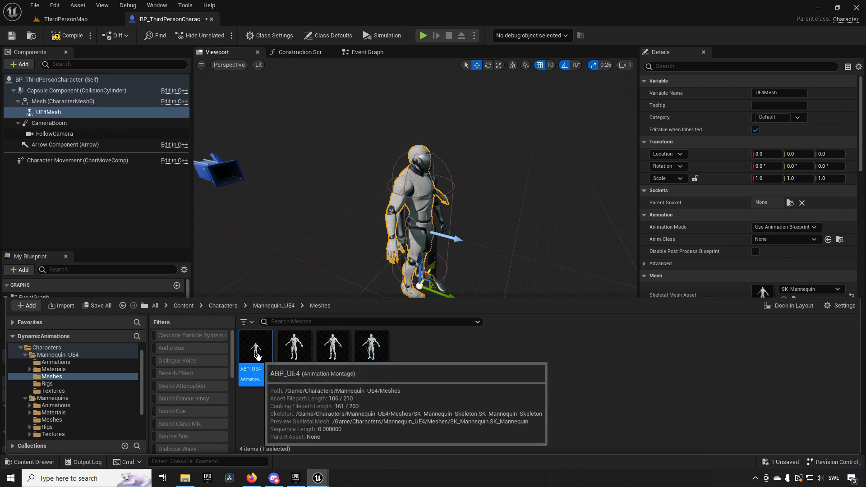
- Open the ABP_UE4 montage briefly, close its tab, and return to the Content Drawer
double_click(254, 347)
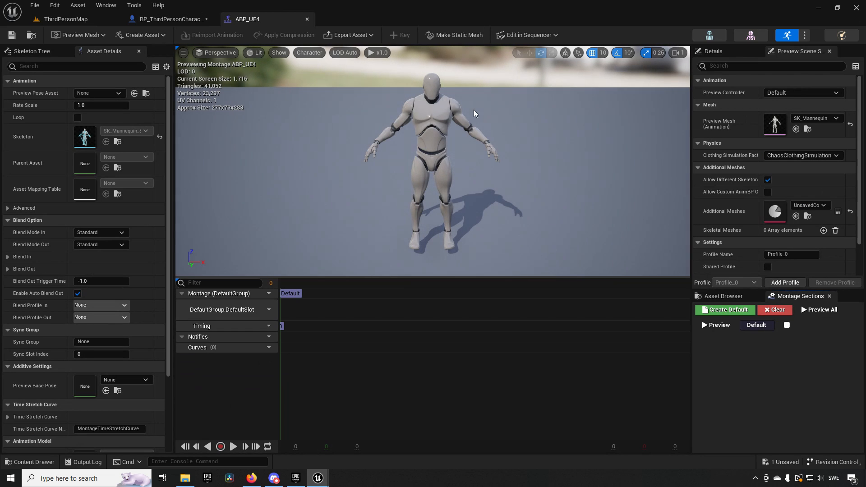
click(168, 19)
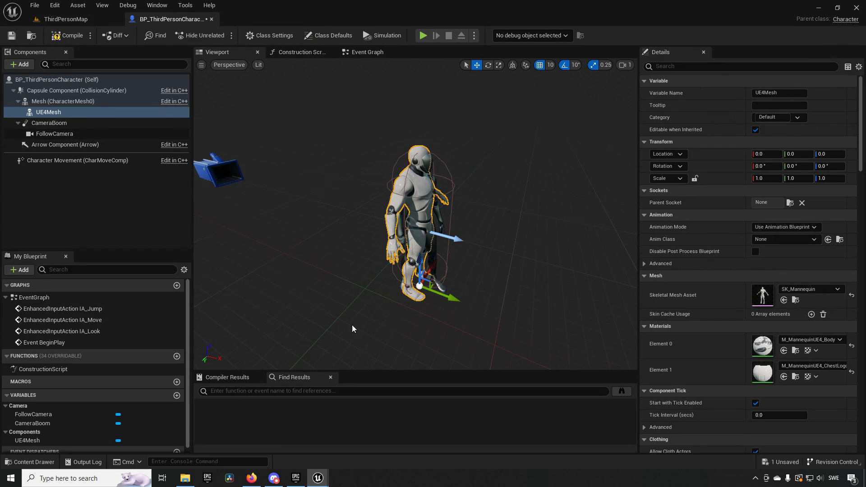
click(30, 462)
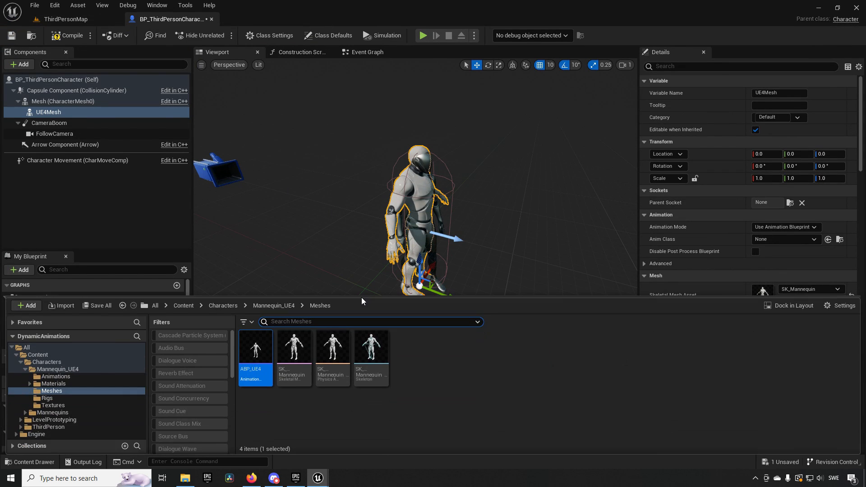
mouse_move(254, 356)
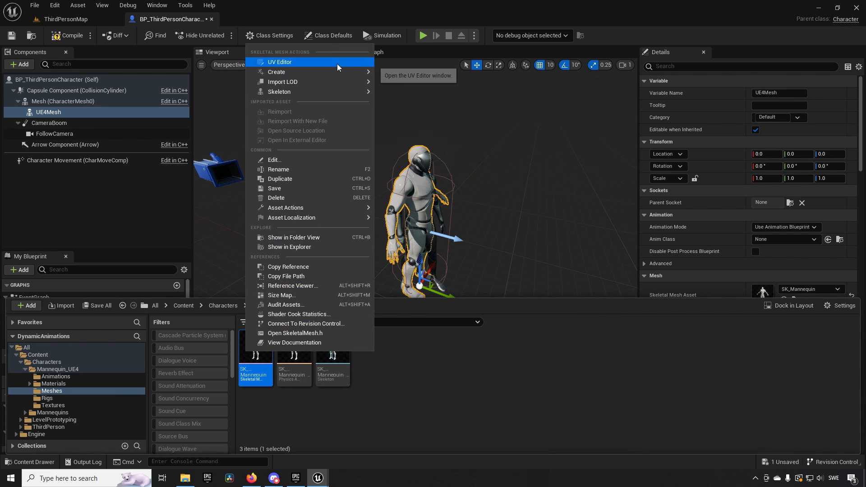
mouse_move(276, 72)
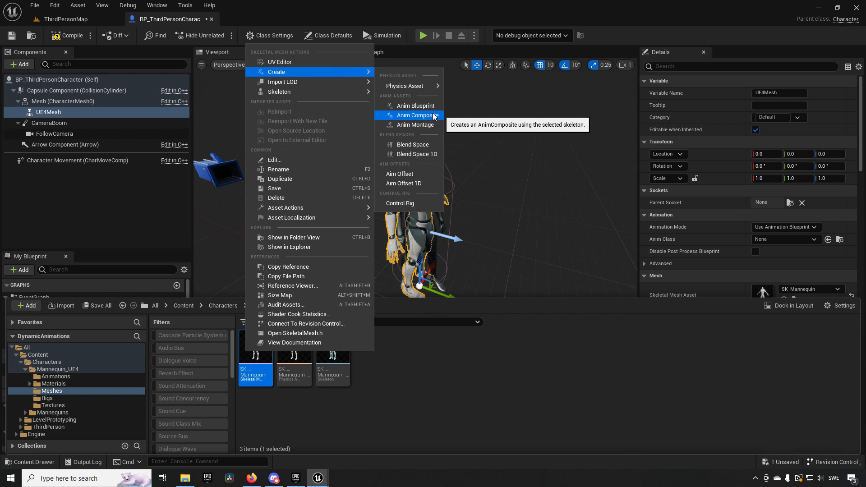
- Create ABP_UE4 as an Anim Blueprint for SK_Mannequin and open its AnimGraph
click(415, 115)
text(ABP_)
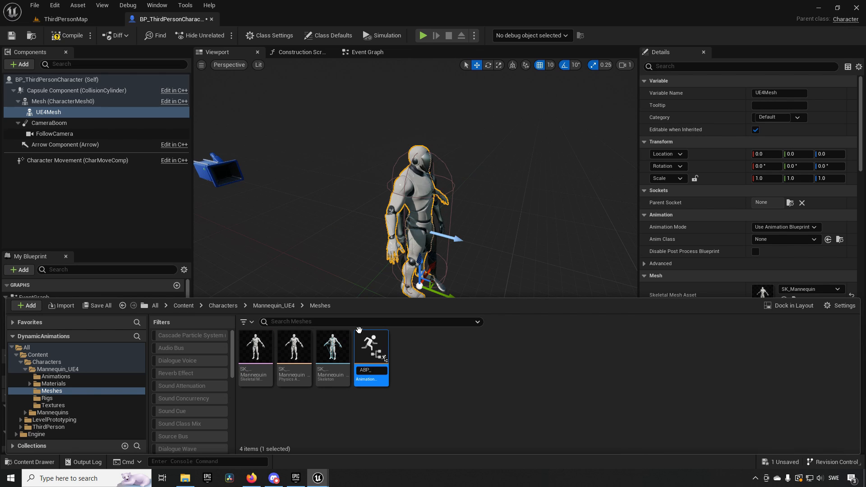
double_click(371, 347)
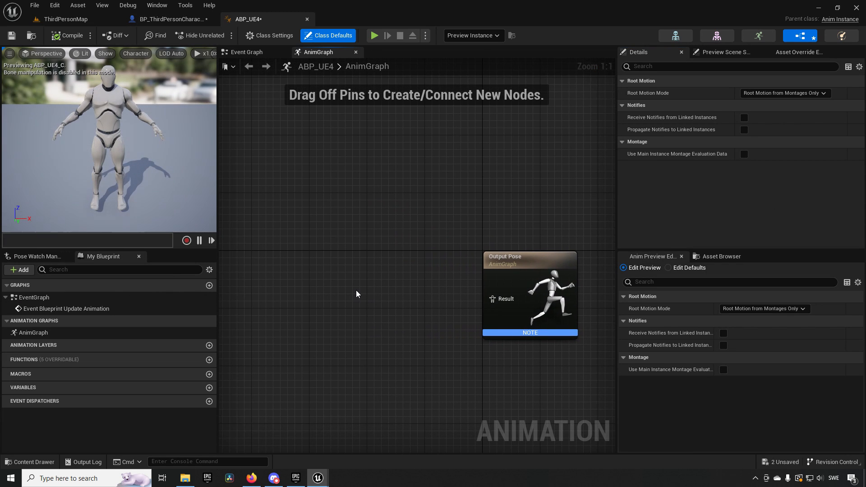
- Wire a Retarget Pose From Mesh node into Output Pose using the RTG_UE5M retargeter
text(retarget mesh)
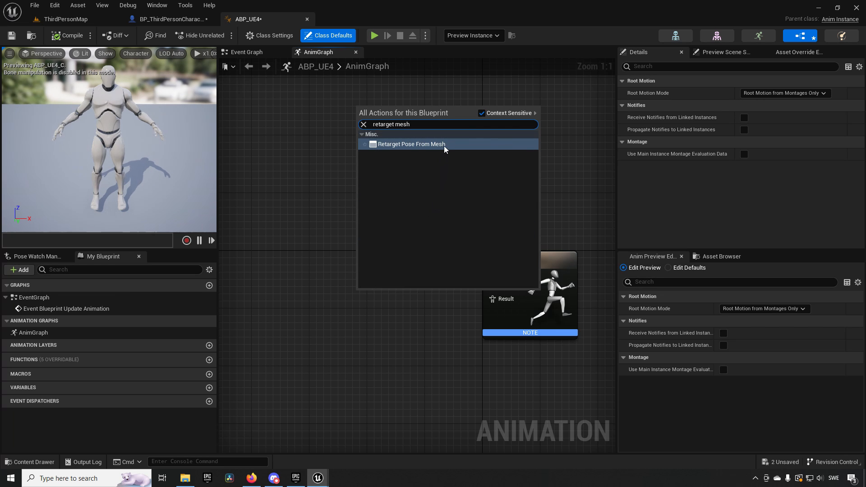
click(411, 144)
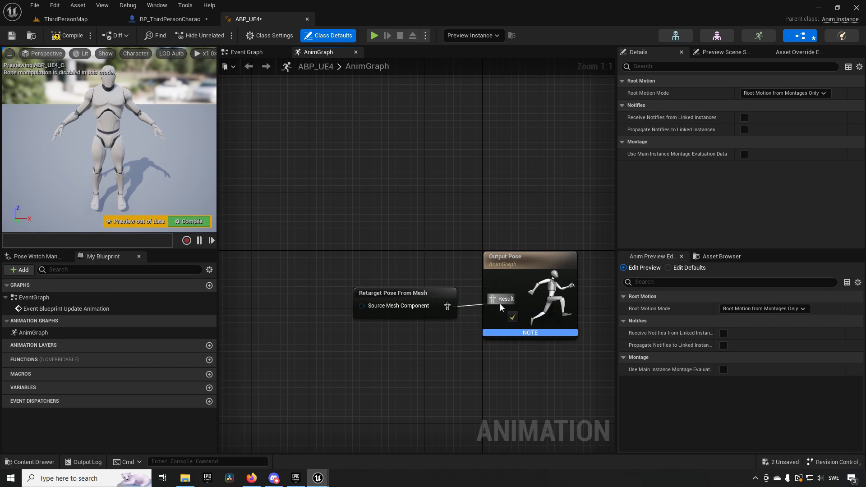
click(391, 281)
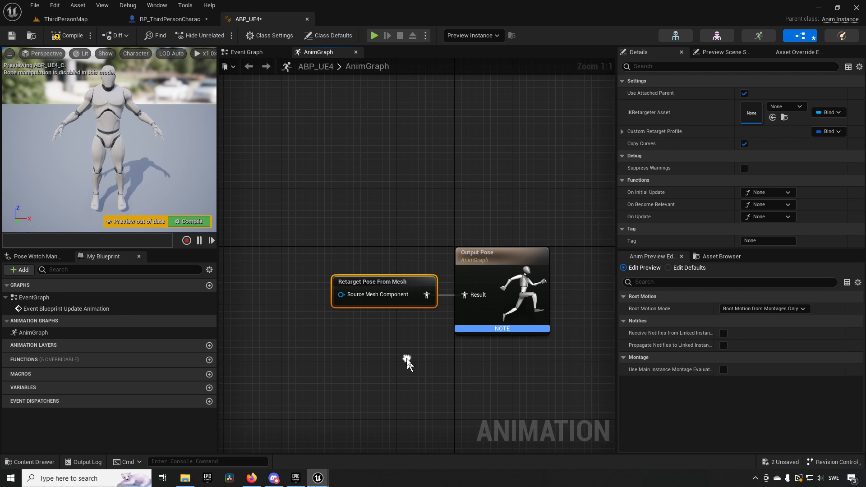
mouse_move(480, 304)
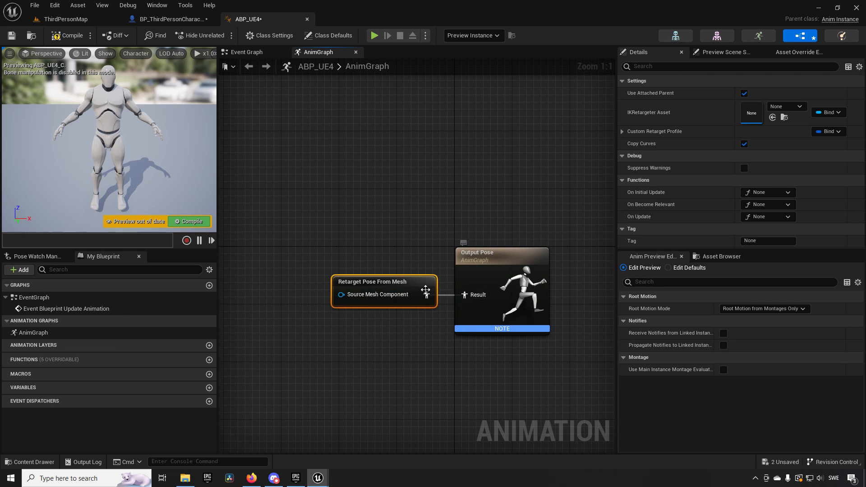
mouse_move(506, 213)
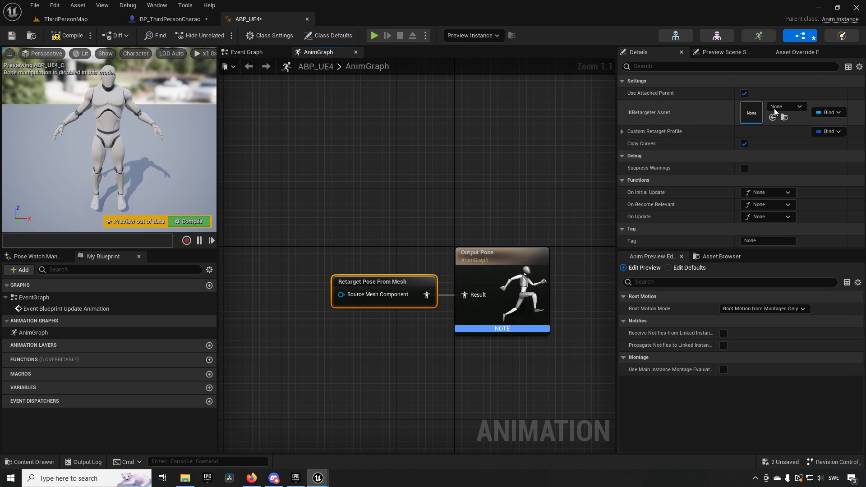
click(800, 106)
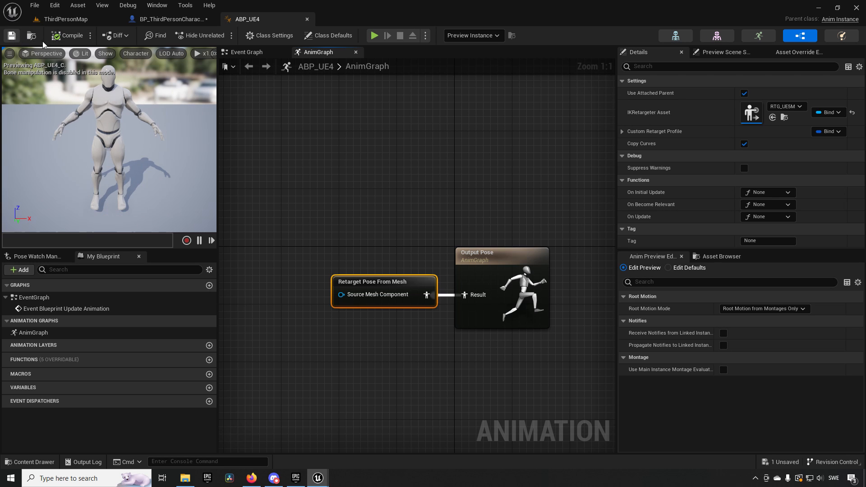
- Set UE4Mesh's Anim Class to ABP_UE4 in BP_ThirdPersonCharacter and view the mannequin's front
click(170, 19)
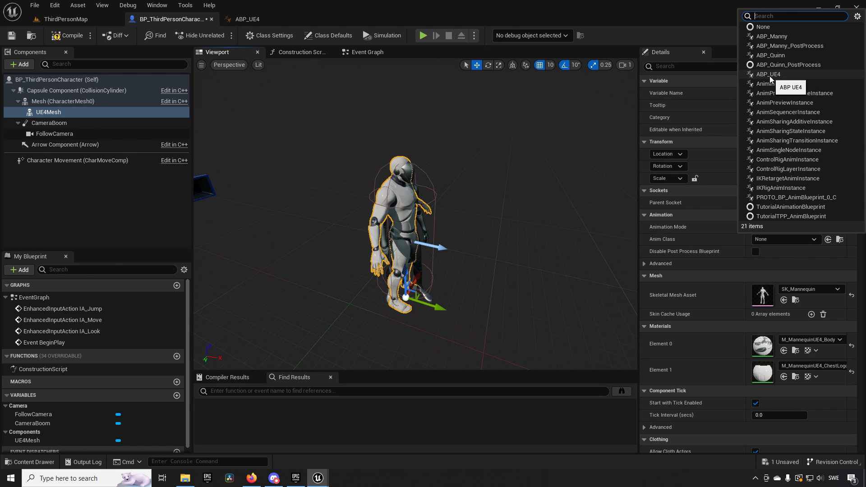
click(769, 74)
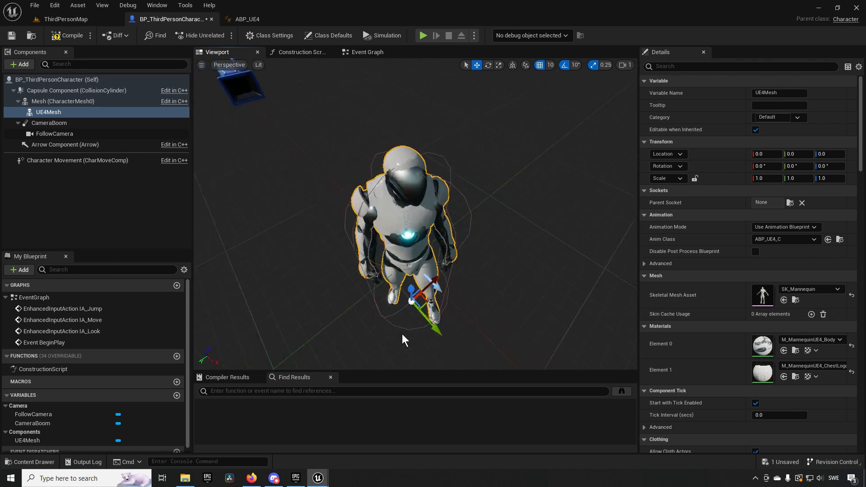
drag(403, 339, 516, 247)
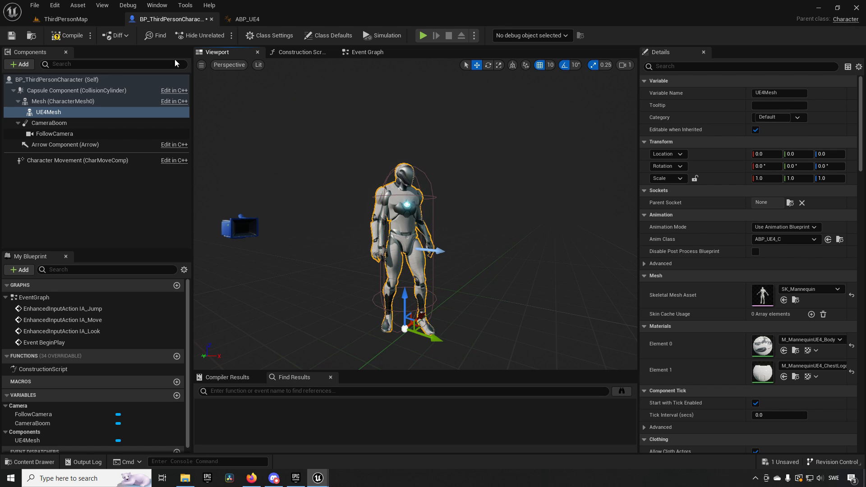
- Play ThirdPersonMap, watch the mannequin run and idle, then stop the session
click(65, 19)
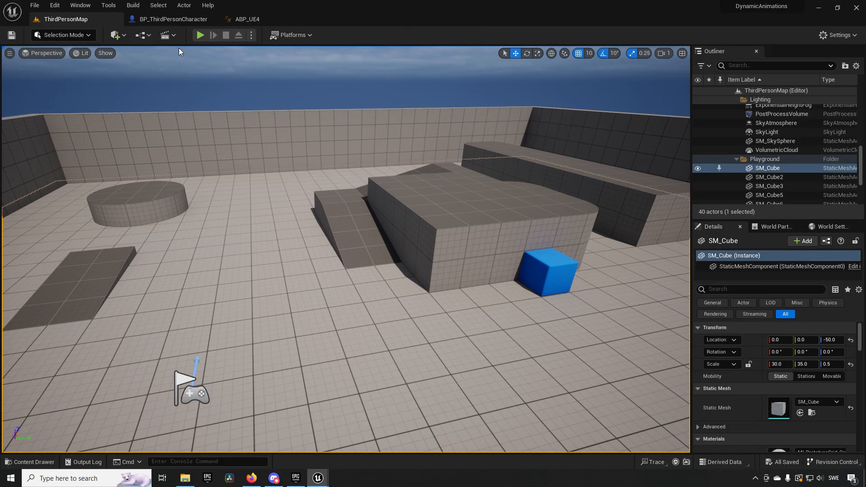
click(200, 35)
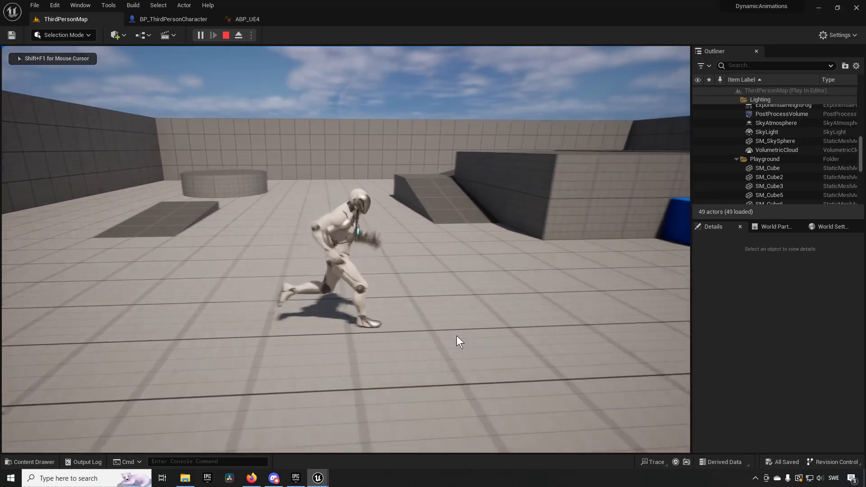
click(200, 34)
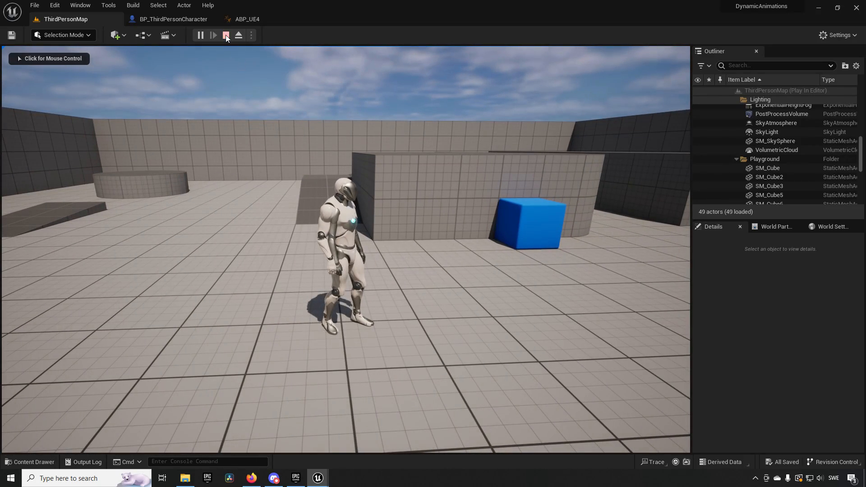
- Add Keyboard 1 and 2 events in the Event Graph, each driving Set Hidden in Game for Mesh and UE4Mesh
click(173, 19)
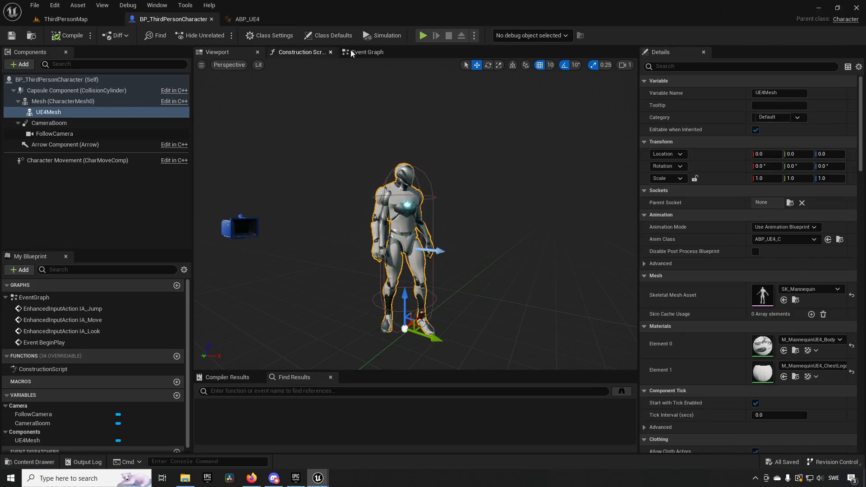
click(366, 51)
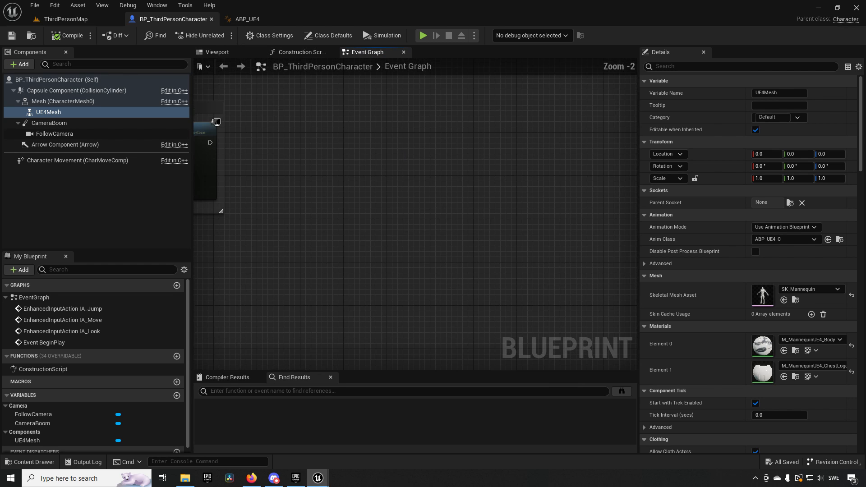
text(keybaord 1)
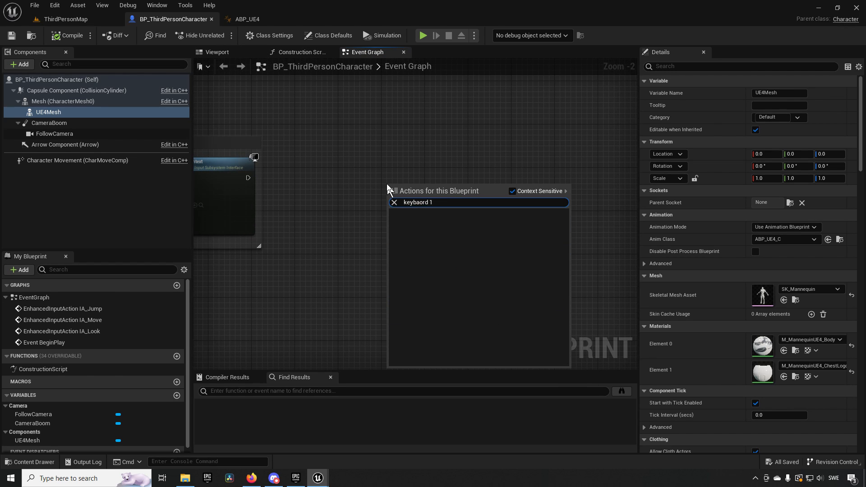
text(keyboard 1)
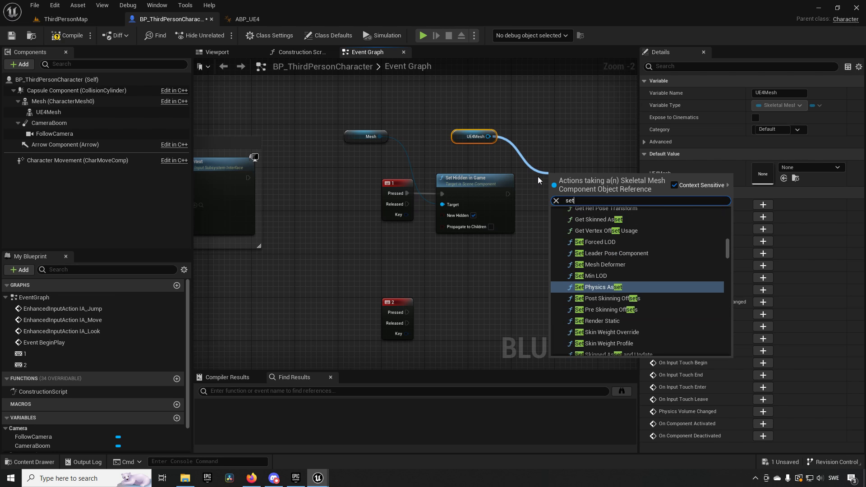
click(590, 184)
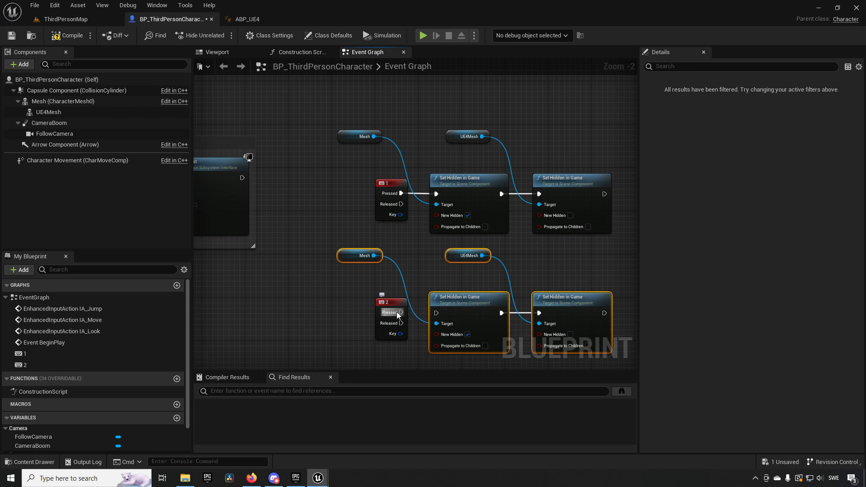
mouse_move(468, 334)
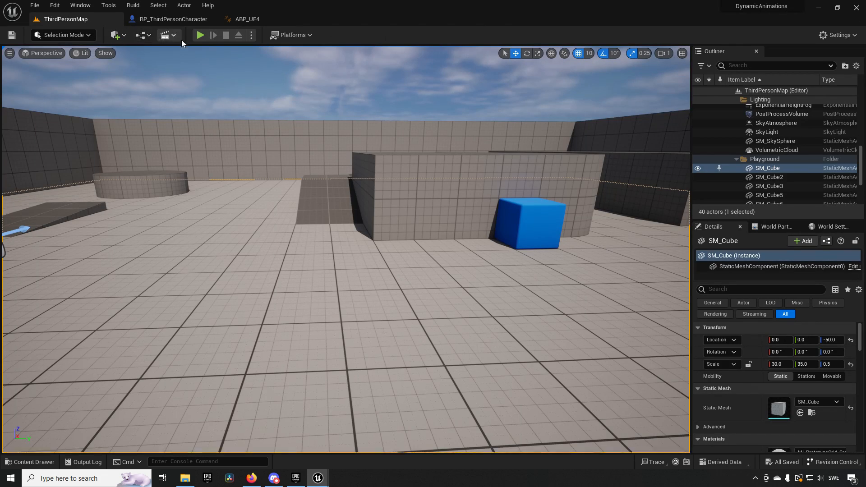
- In the key 2 branch, uncheck New Hidden for Mesh and check it for UE4Mesh
click(200, 35)
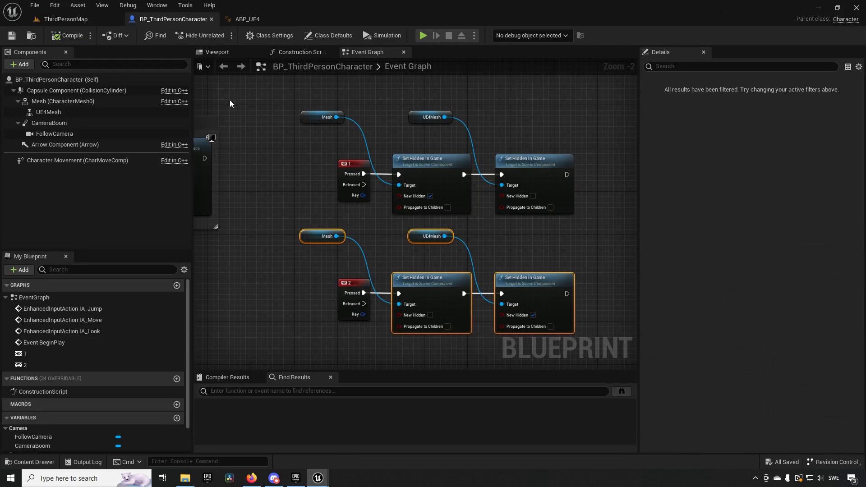
- Set the Mesh component's Visibility Based Anim Tick Option to Always Tick Pose and Refresh Bones
click(64, 101)
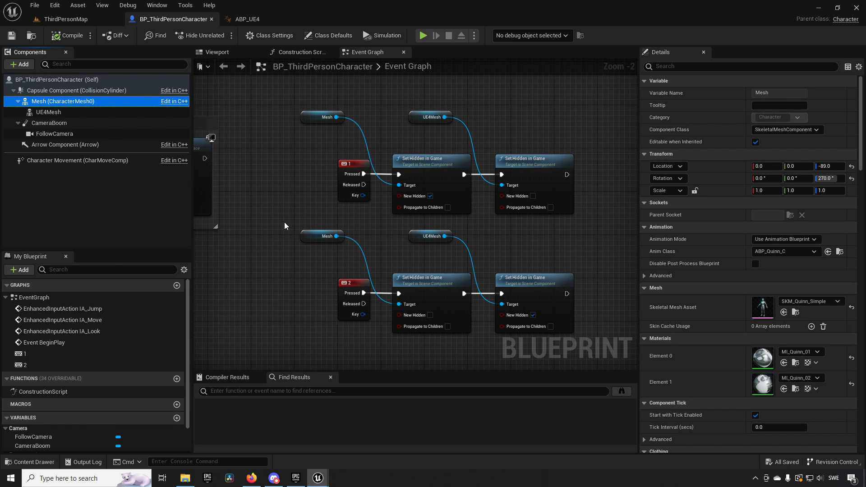
mouse_move(322, 282)
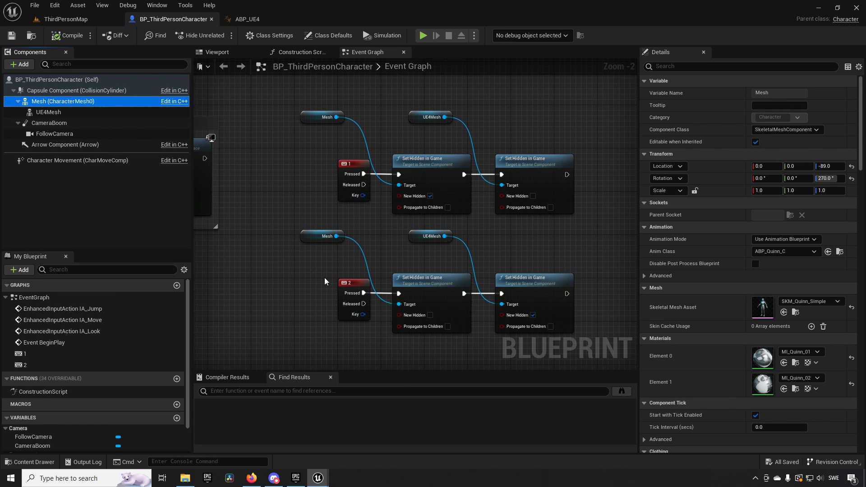
mouse_move(59, 115)
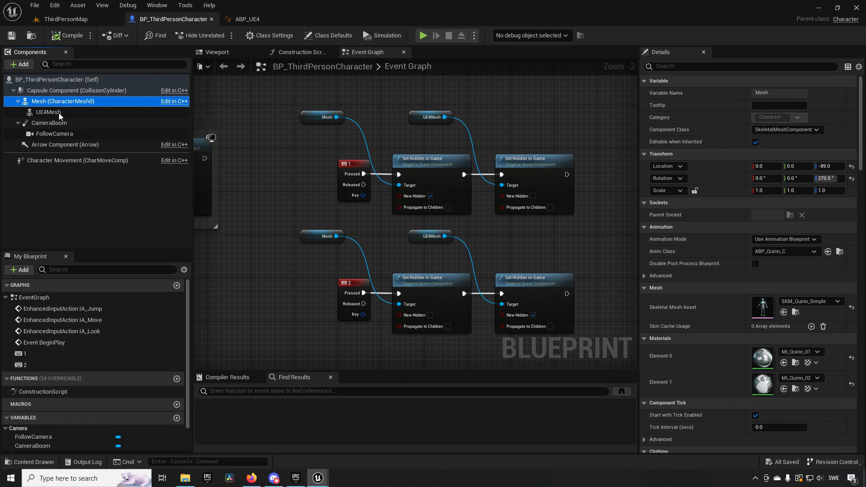
click(49, 112)
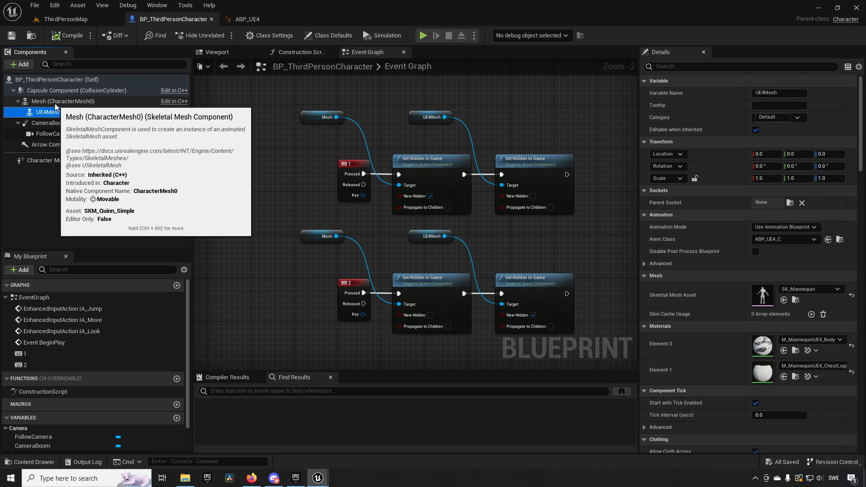
click(63, 101)
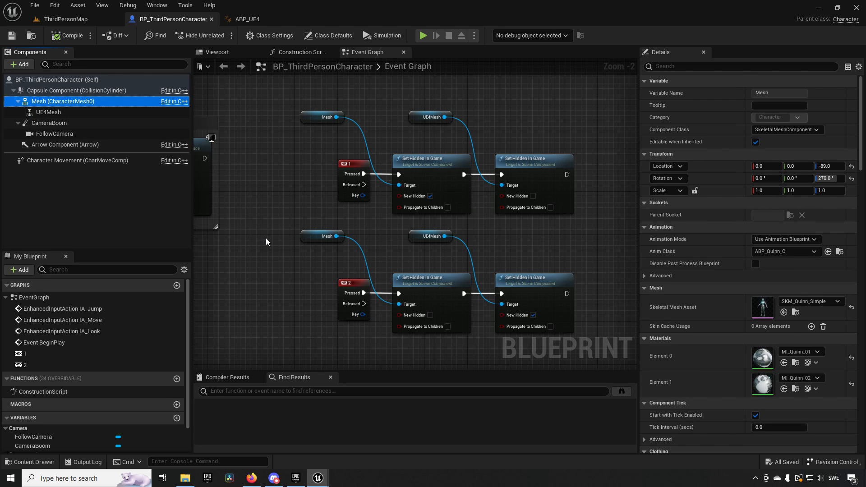
mouse_move(748, 342)
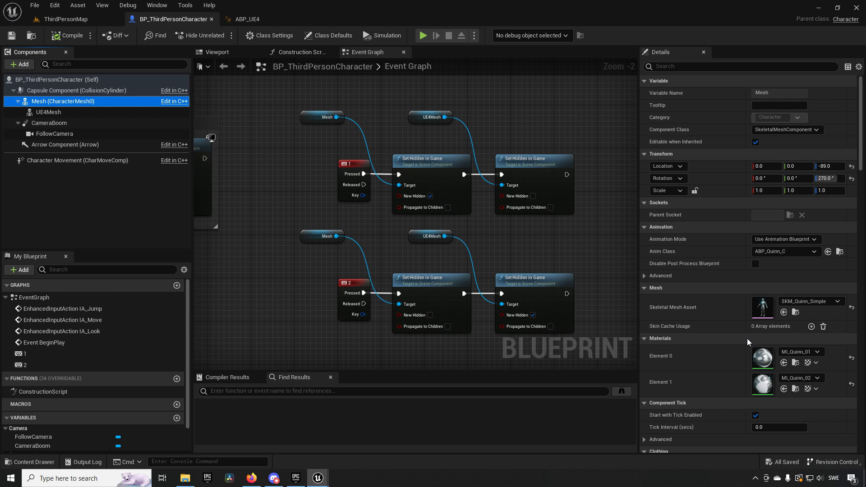
scroll(down, 3)
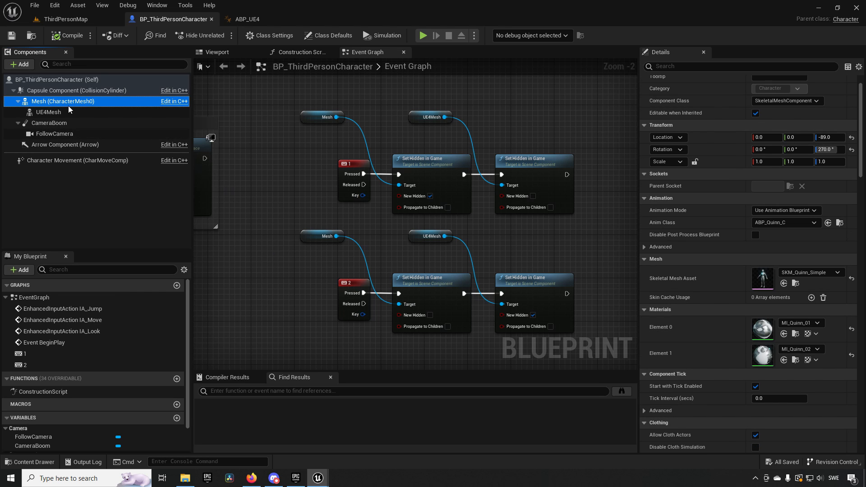
scroll(down, 3)
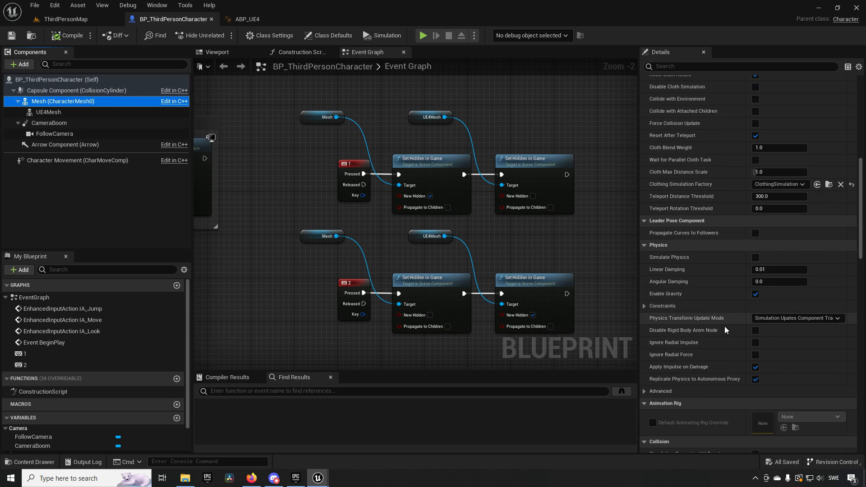
scroll(down, 3)
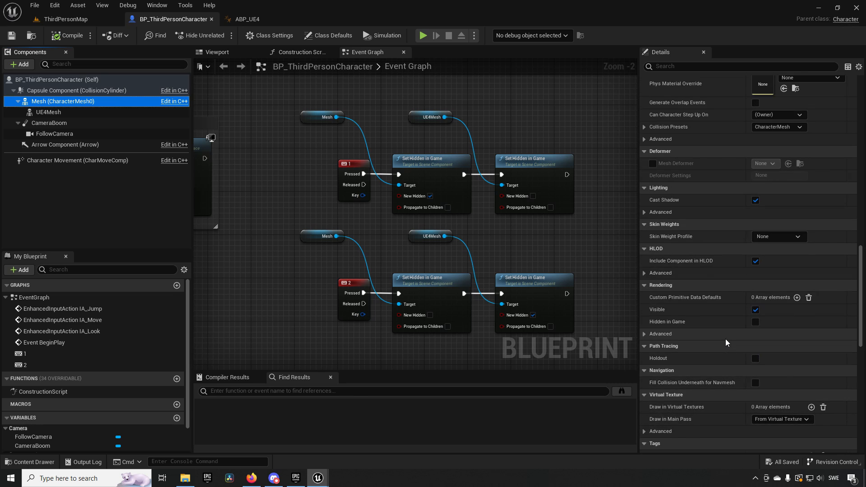
scroll(up, 3)
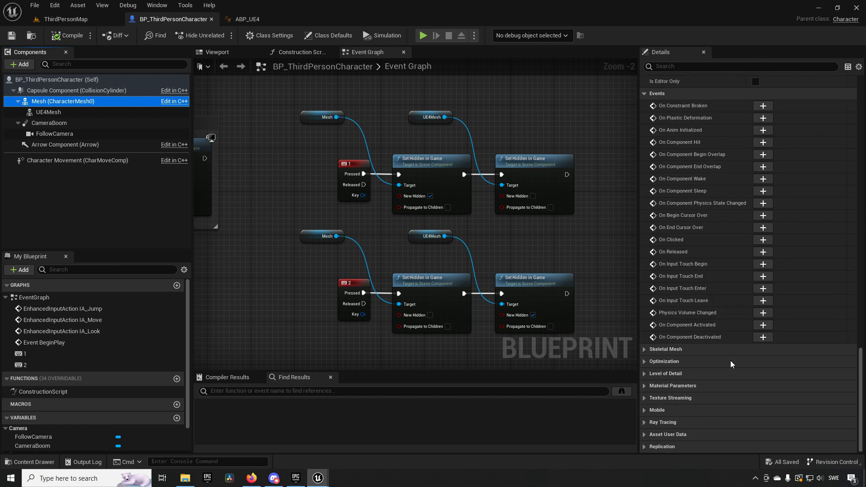
mouse_move(647, 369)
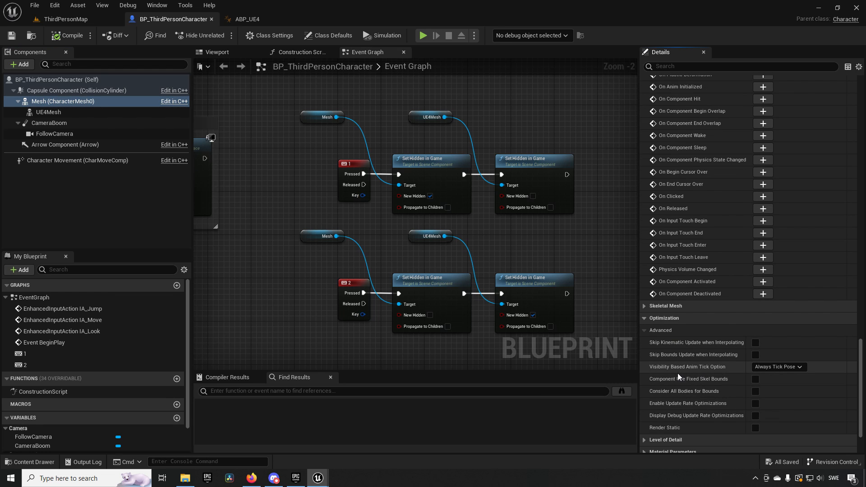
mouse_move(687, 366)
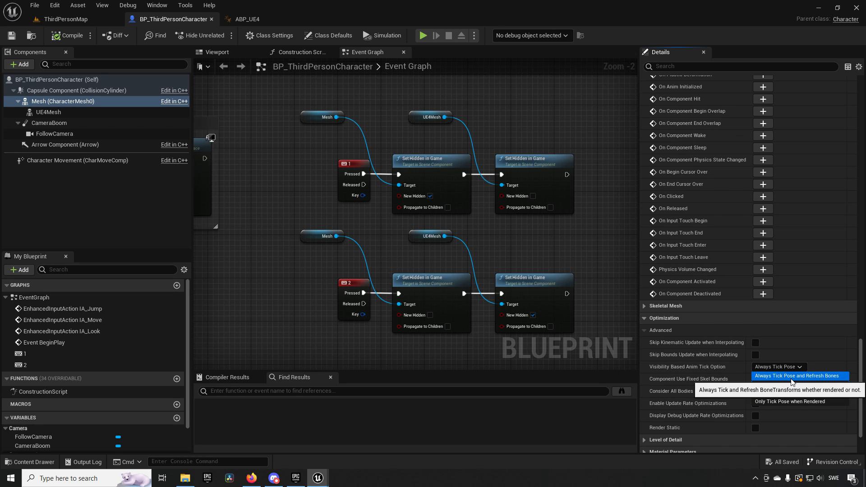
click(797, 376)
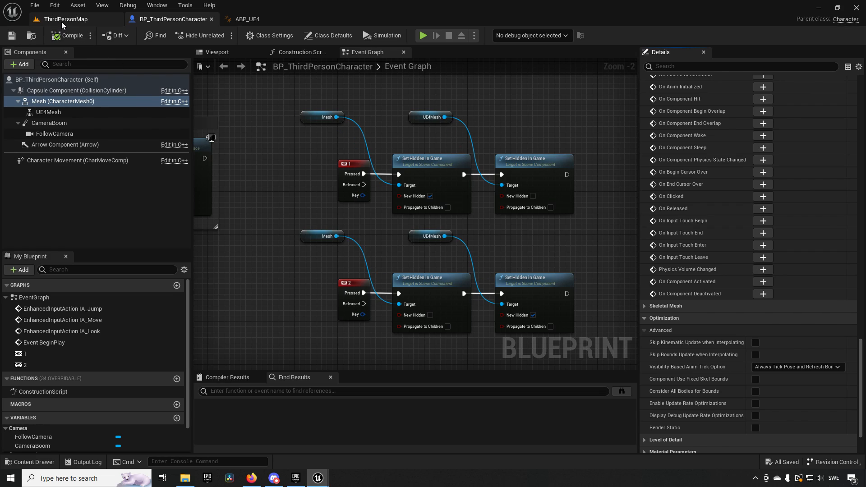
click(422, 35)
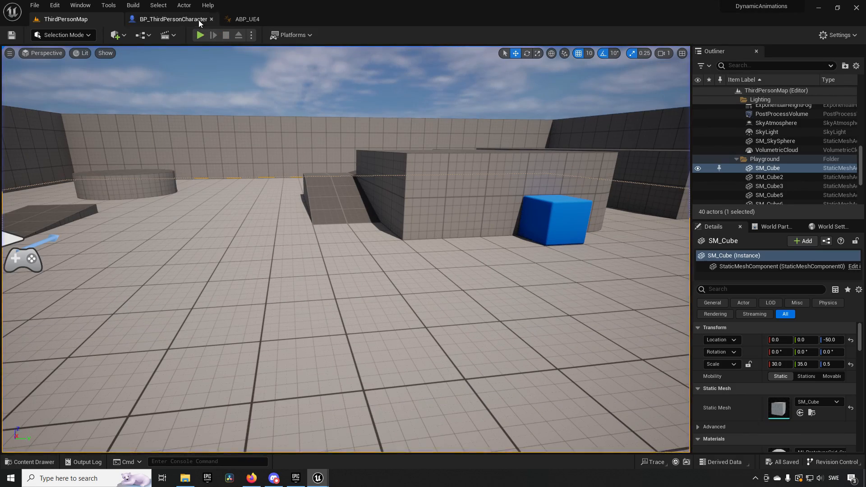
click(172, 19)
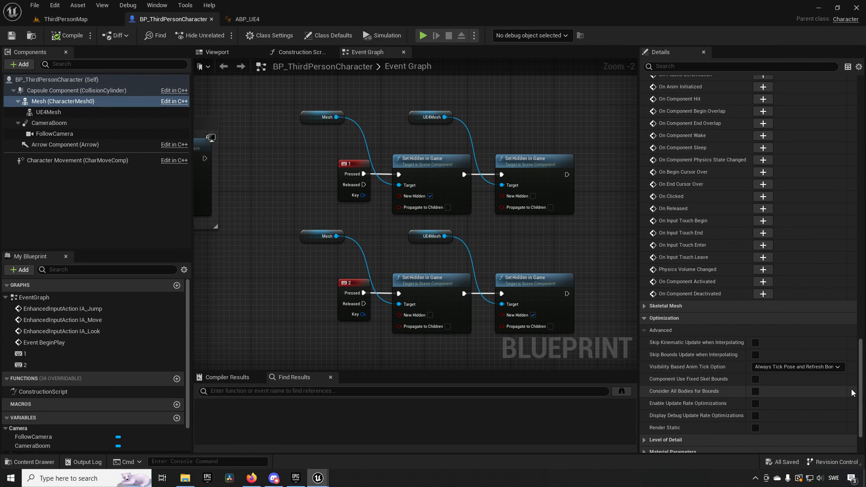